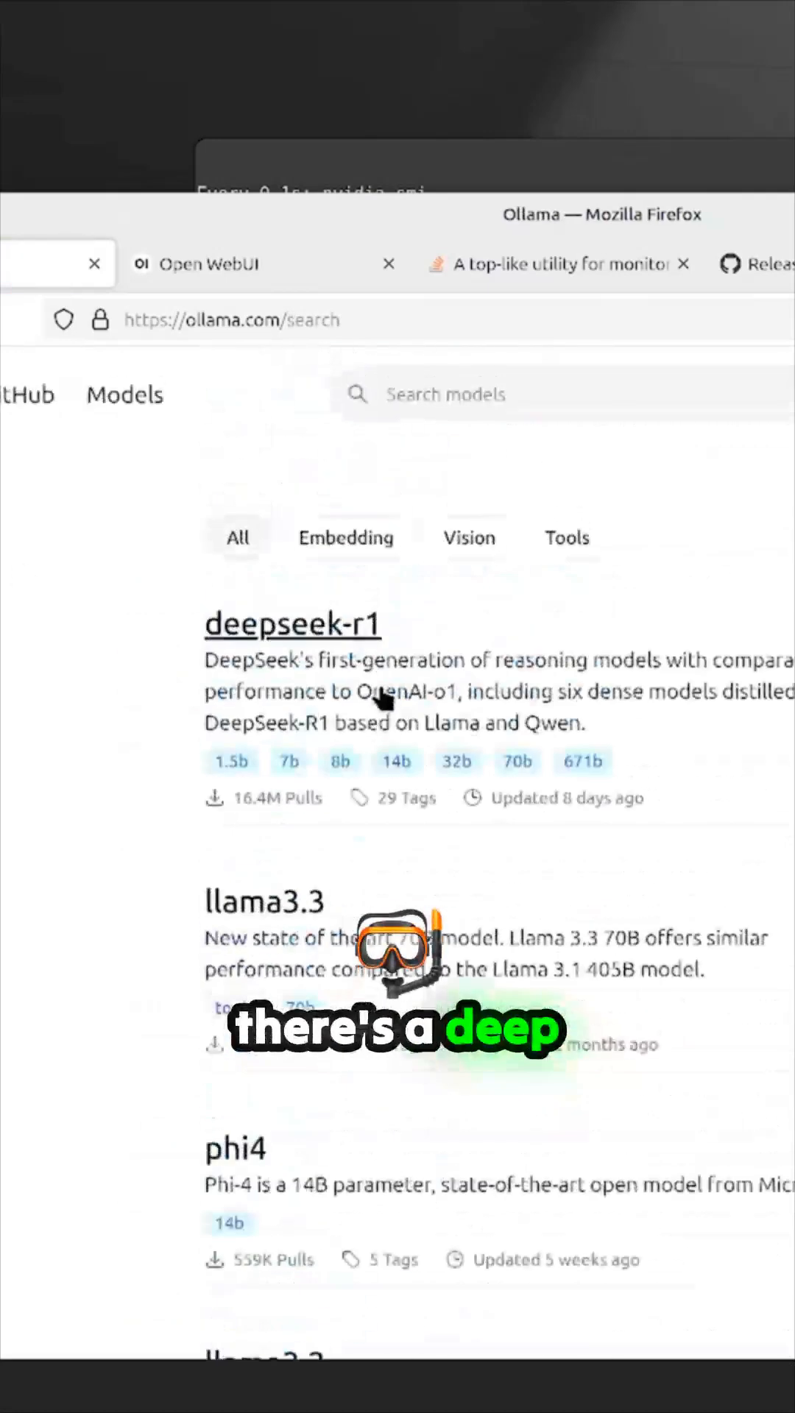
- Open the deepseek-r1 page on Ollama and list its size variants from 1.5b to 671b
{"action": "left_click", "coordinate": [291, 623]}
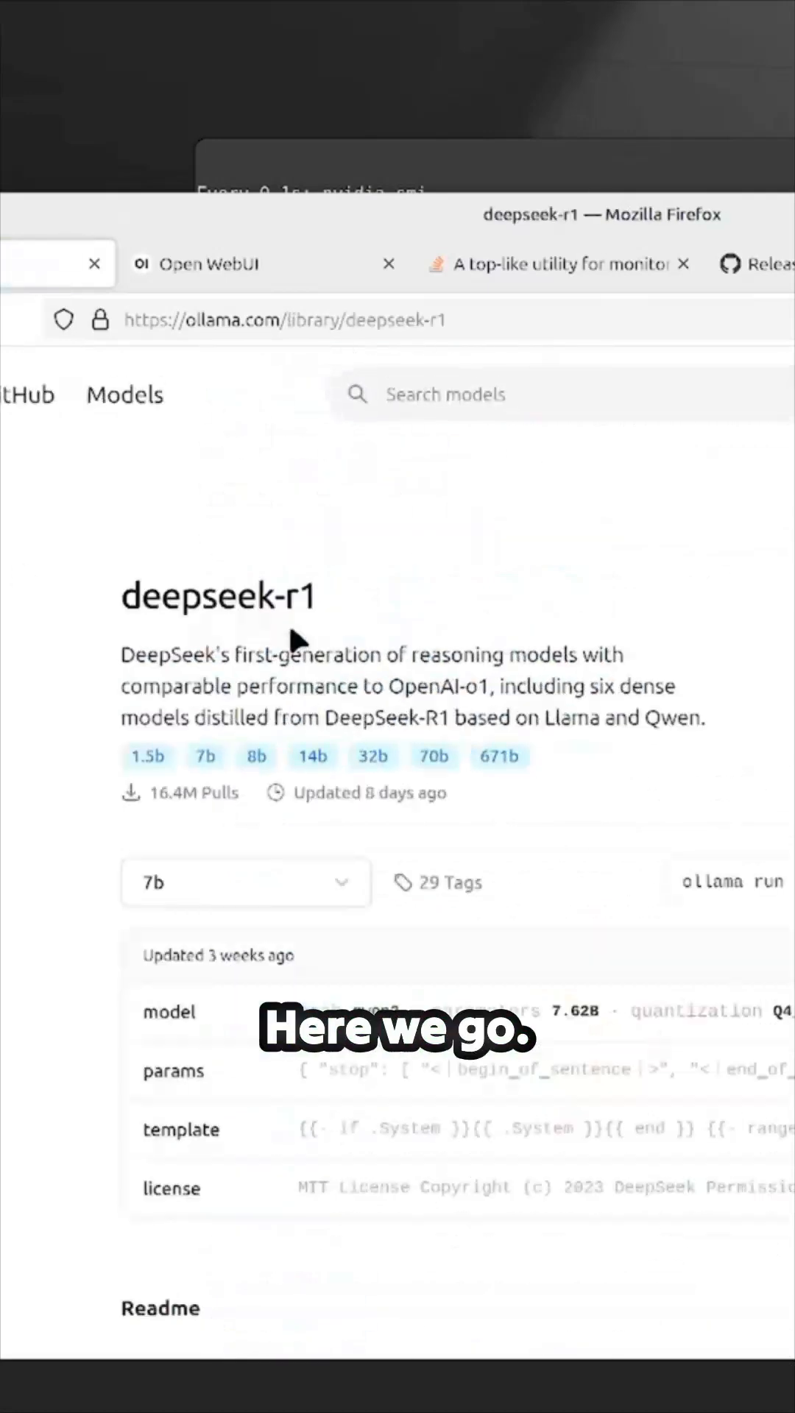
{"action": "left_click", "coordinate": [245, 883]}
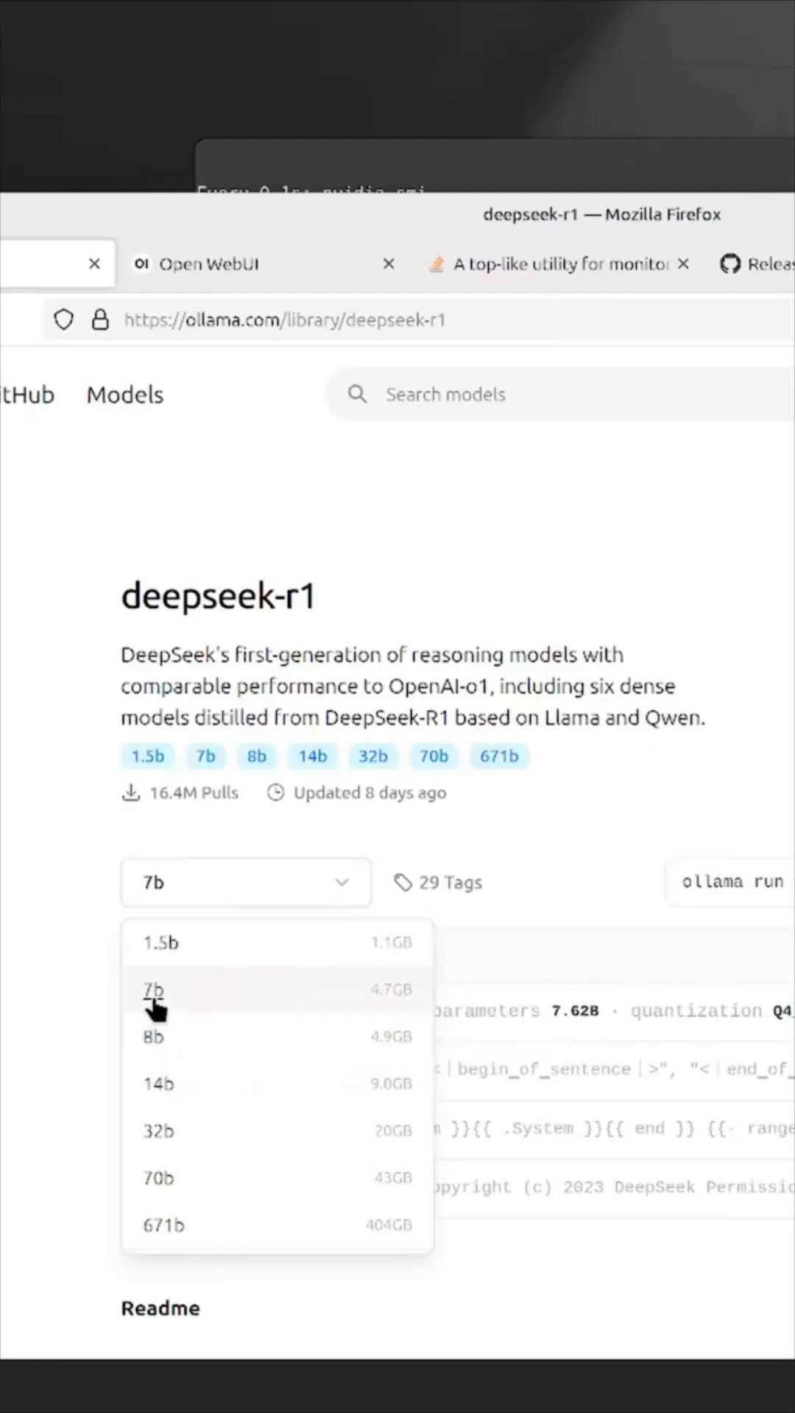
{"action": "left_click", "coordinate": [153, 991]}
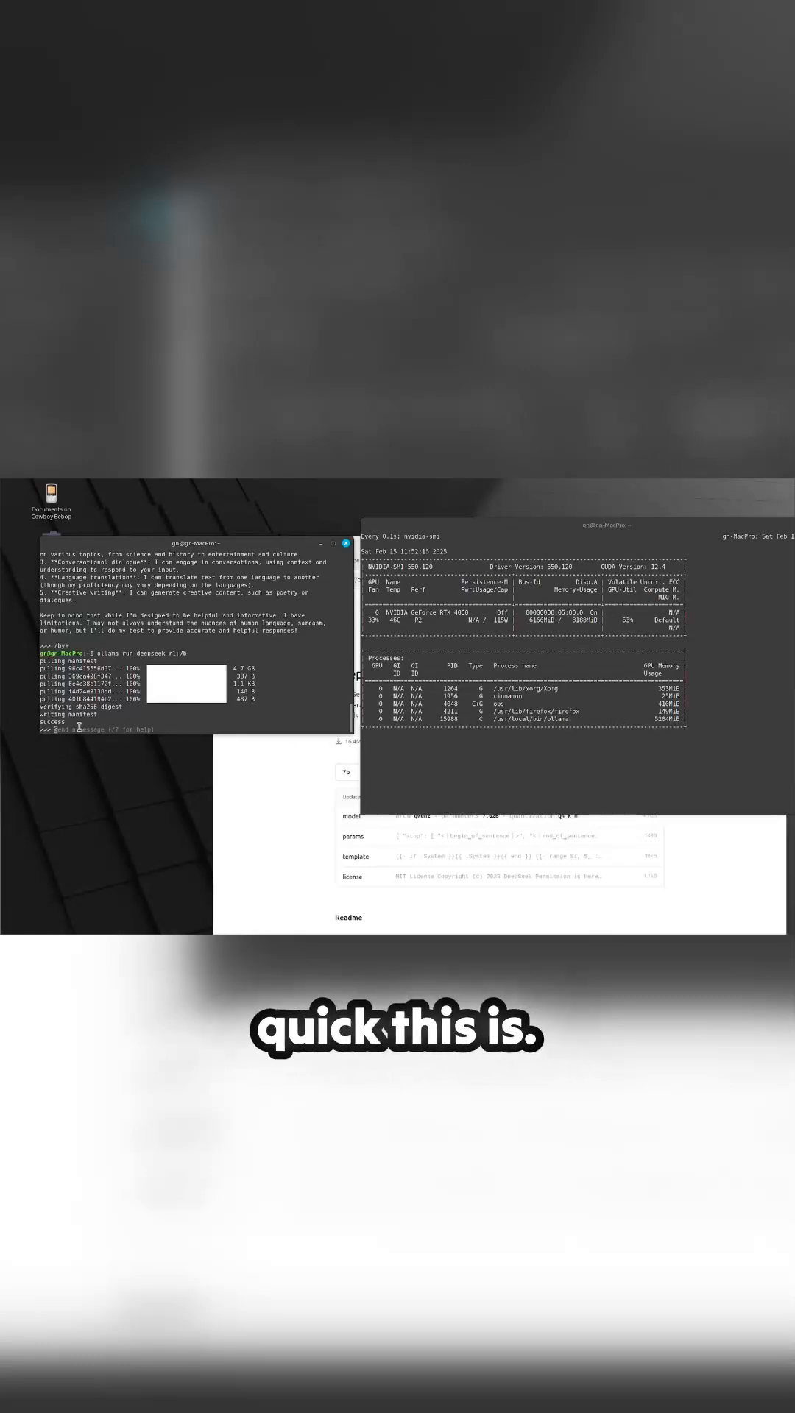
- Ask deepseek-r1 in the Ollama chat to 'Tell me a story.'
{"action": "type", "text": "Tell me a story."}
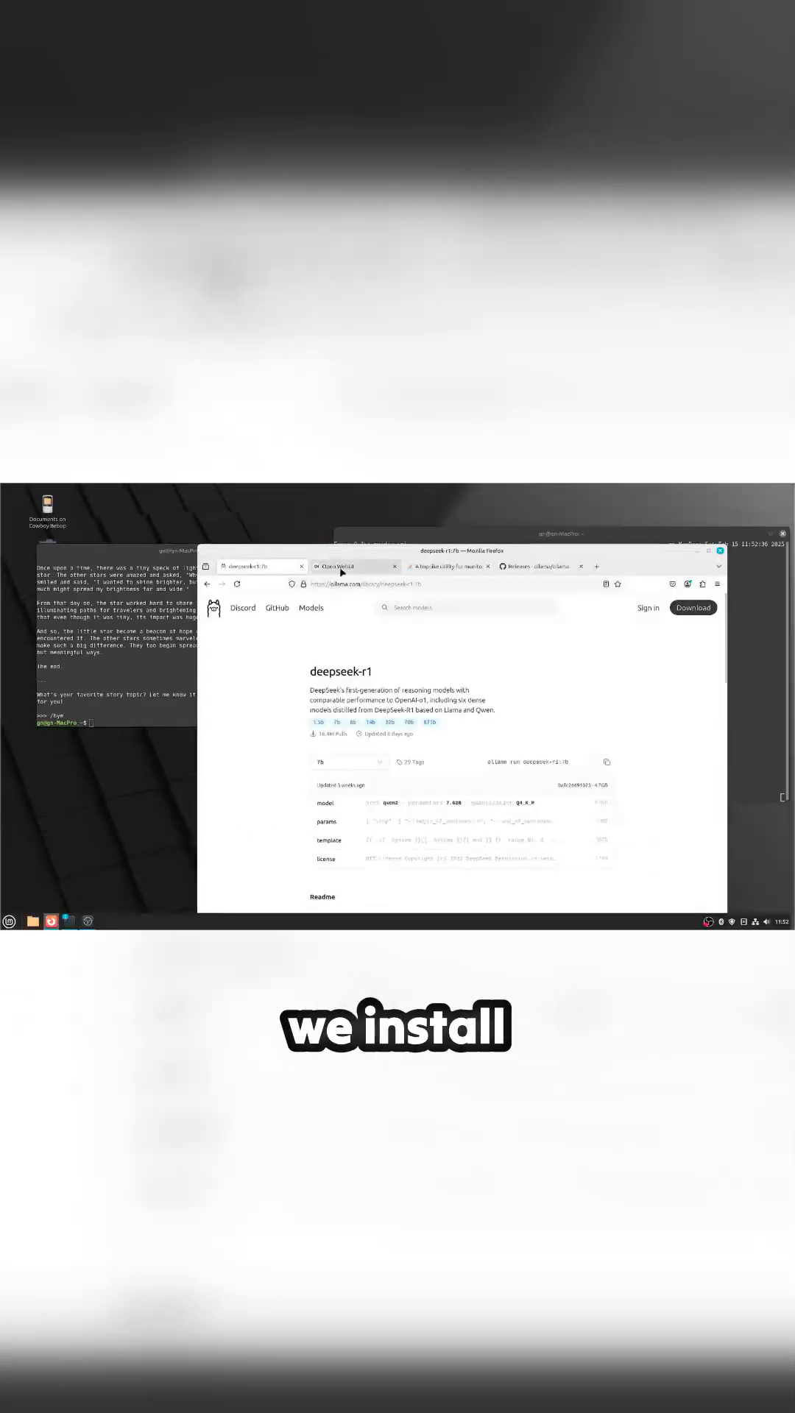
- Go to the Open WebUI site's Docs and open the Getting Started section
{"action": "left_click", "coordinate": [356, 566]}
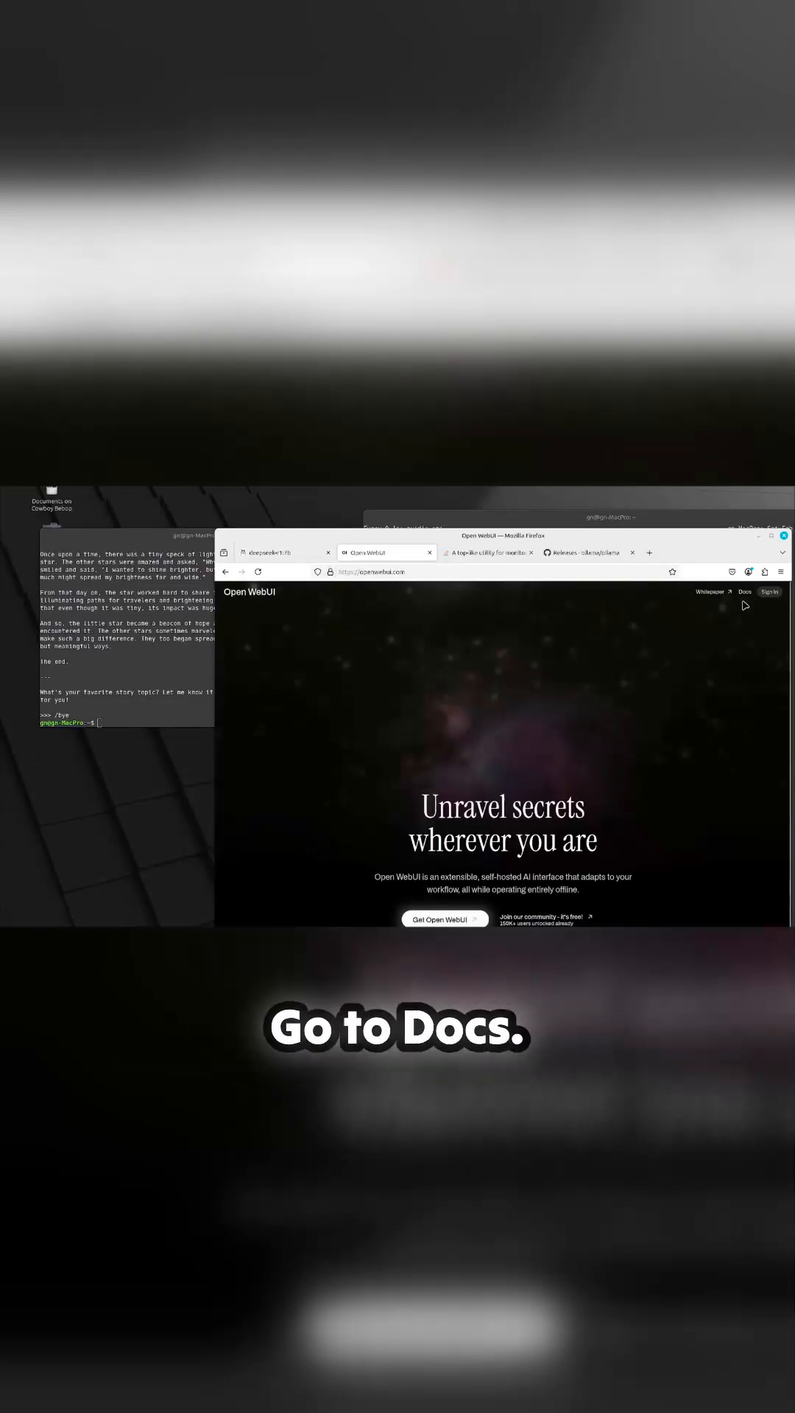
{"action": "left_click", "coordinate": [743, 591]}
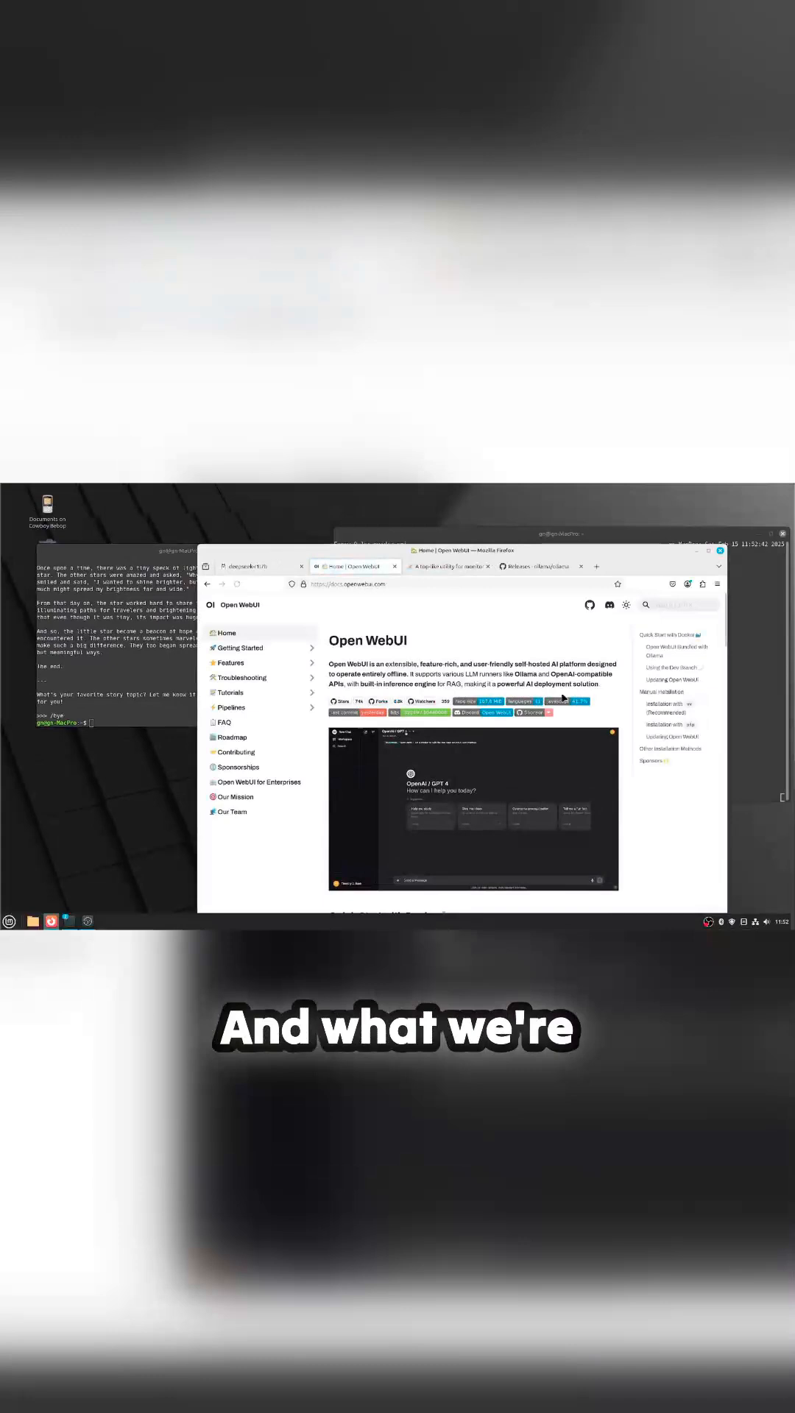
{"action": "left_click", "coordinate": [239, 647]}
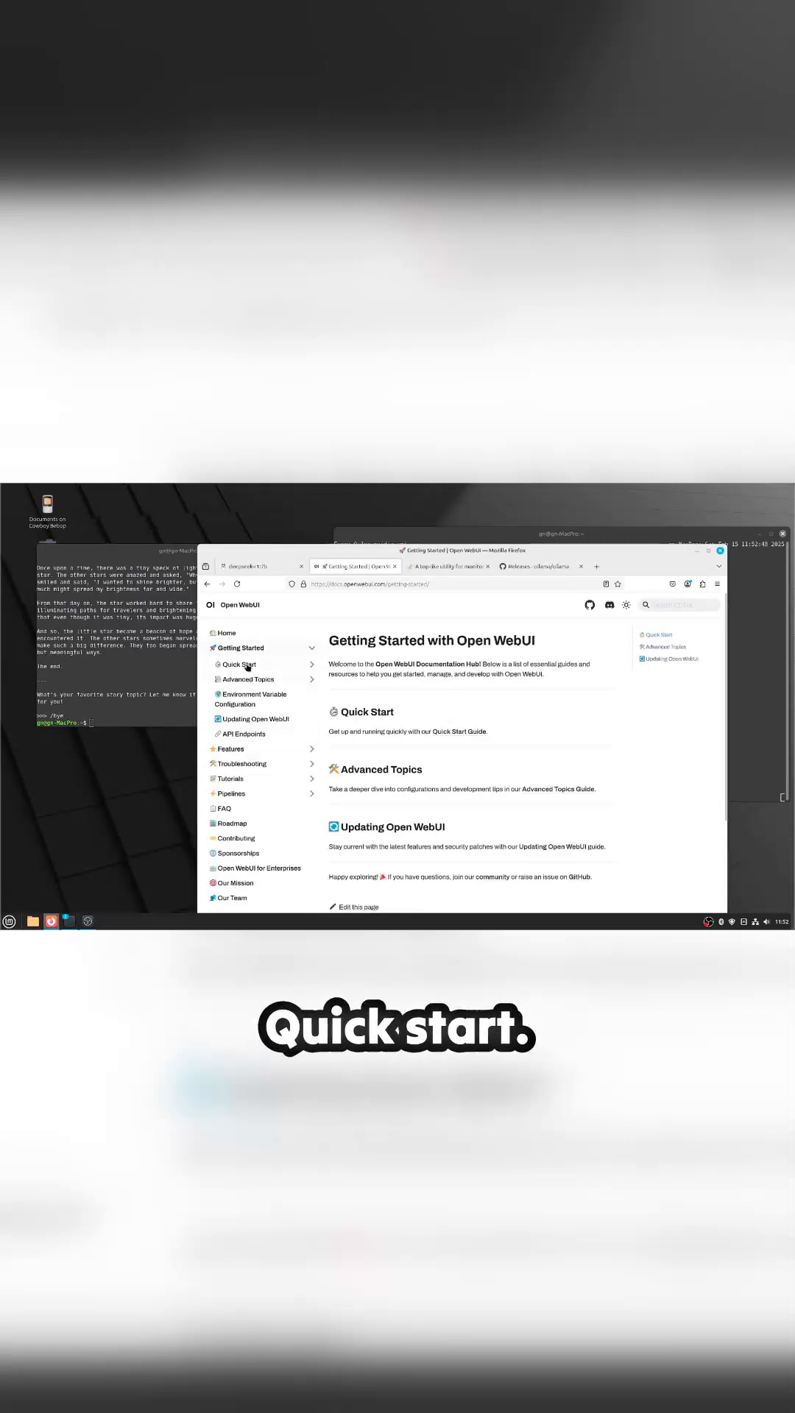
- Open the Quick Start guide and scroll to the Quick Start with Docker steps
{"action": "left_click", "coordinate": [237, 664]}
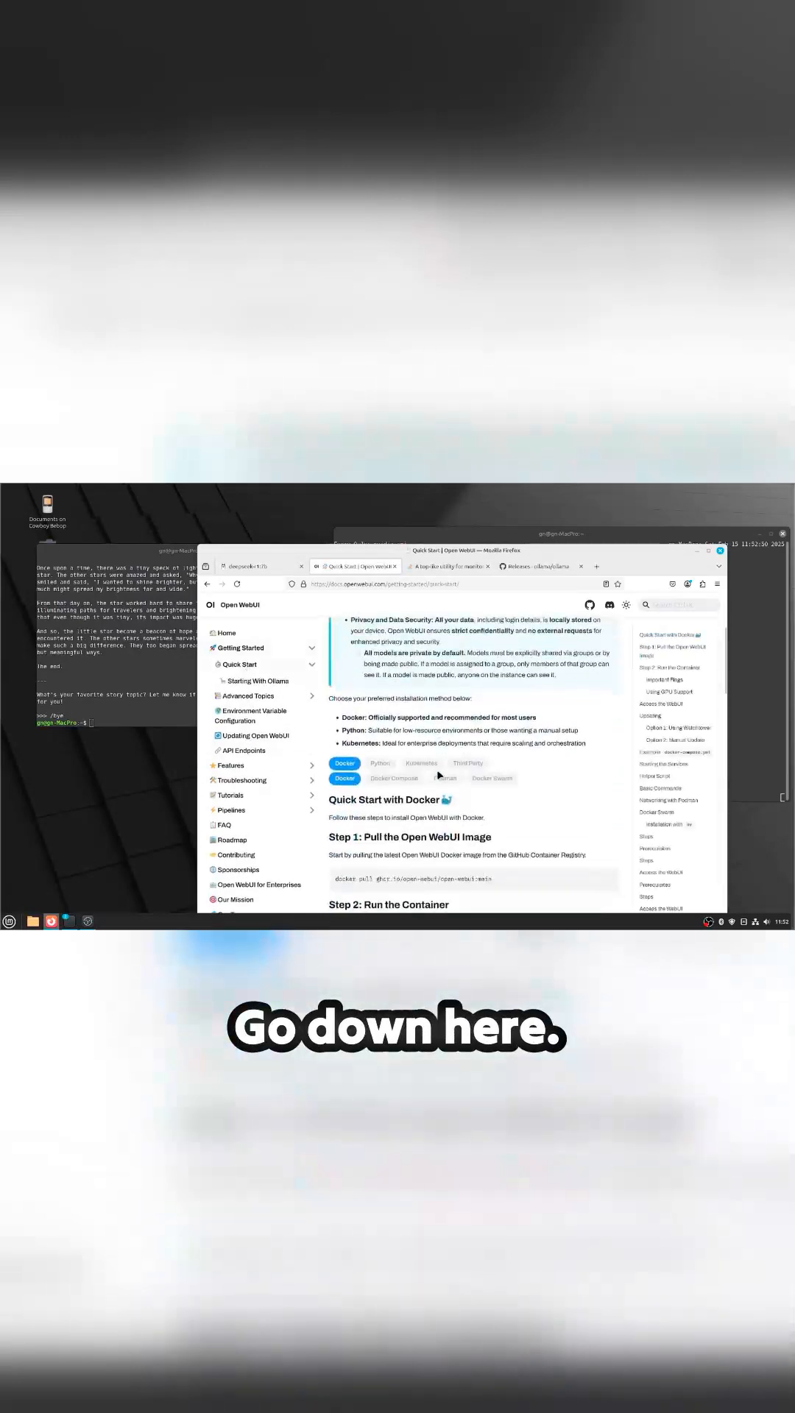
{"action": "scroll", "scroll_direction": "down", "scroll_amount": 3}
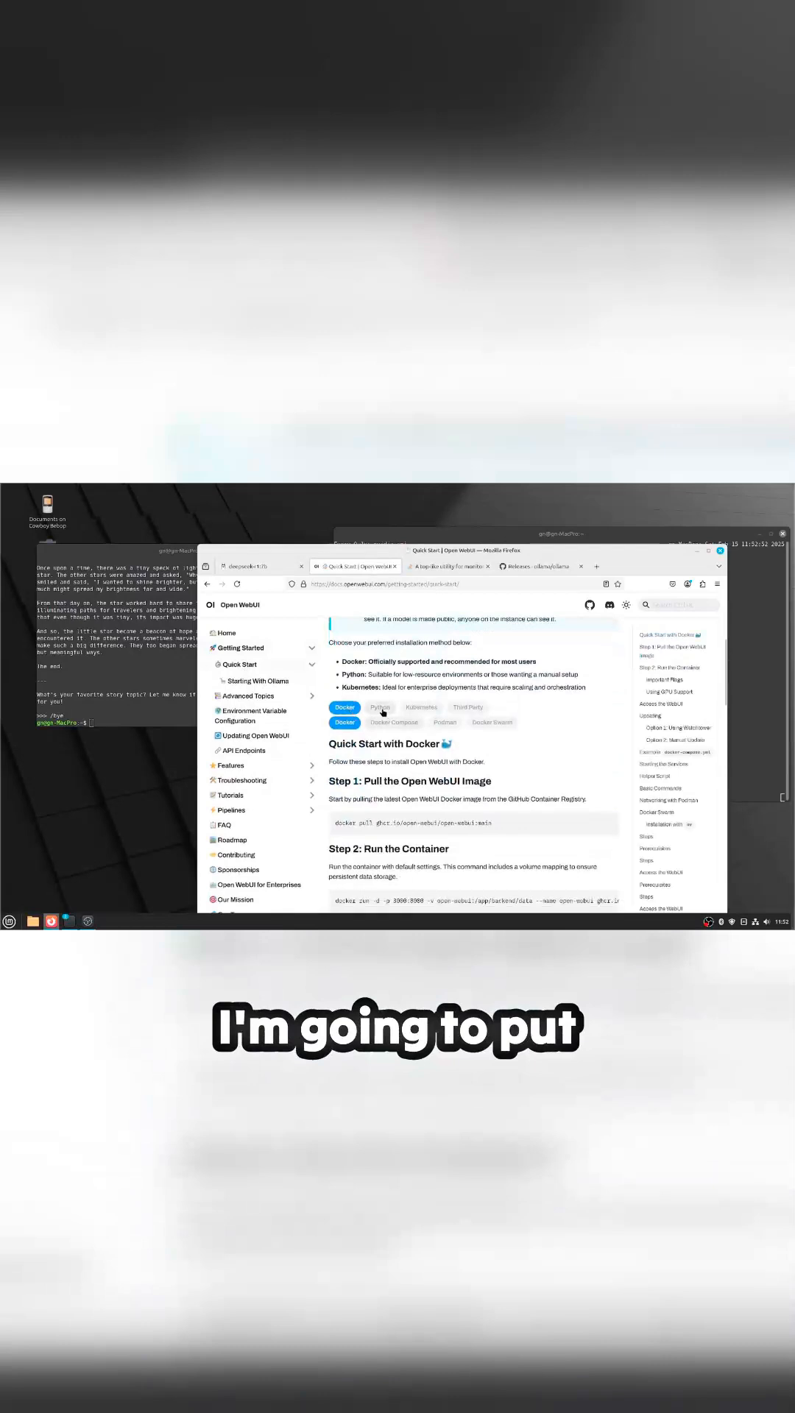